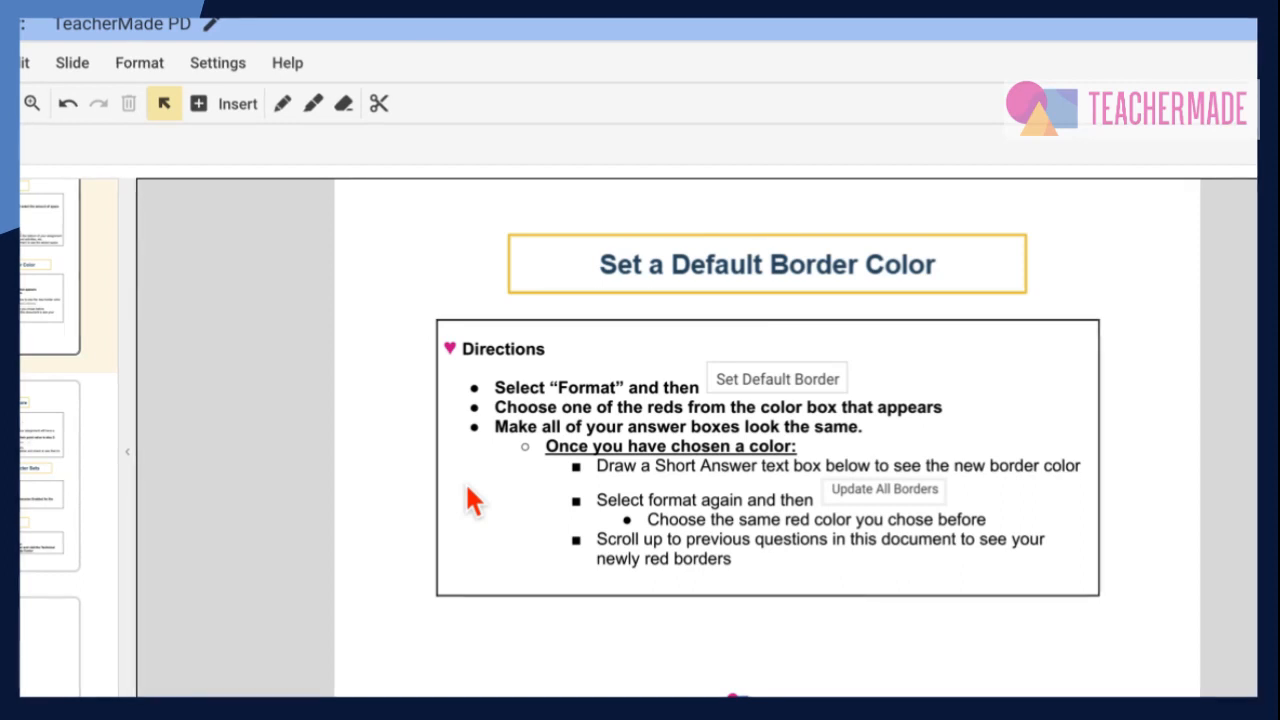
# - Choose Set Default Border from the Format menu to show the border colour palette
pyautogui.click(140, 62)
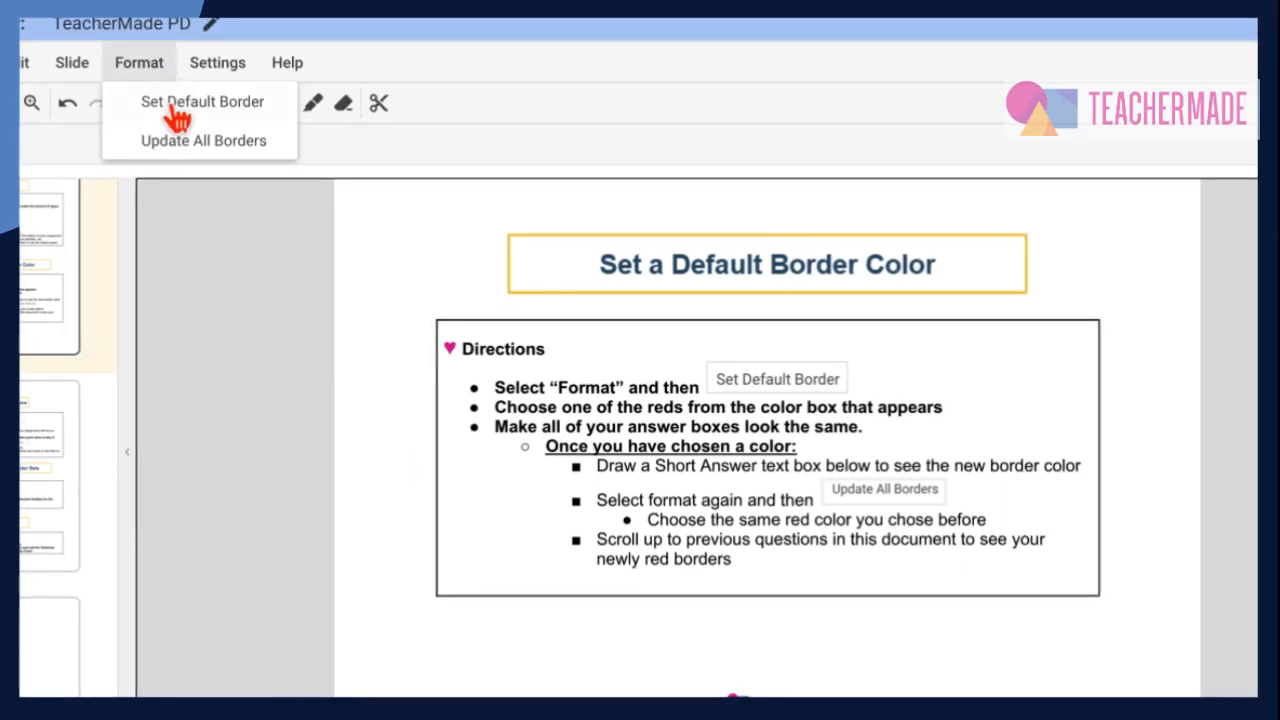
pyautogui.click(200, 100)
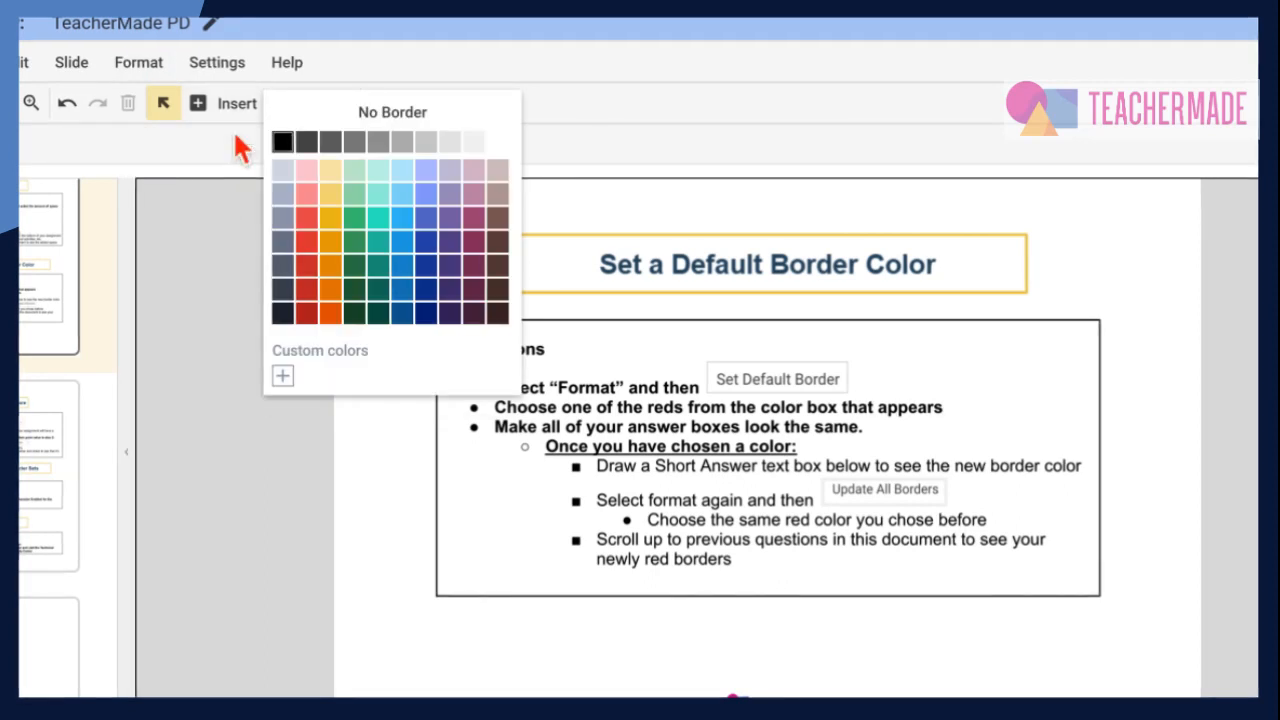
pyautogui.moveTo(384, 130)
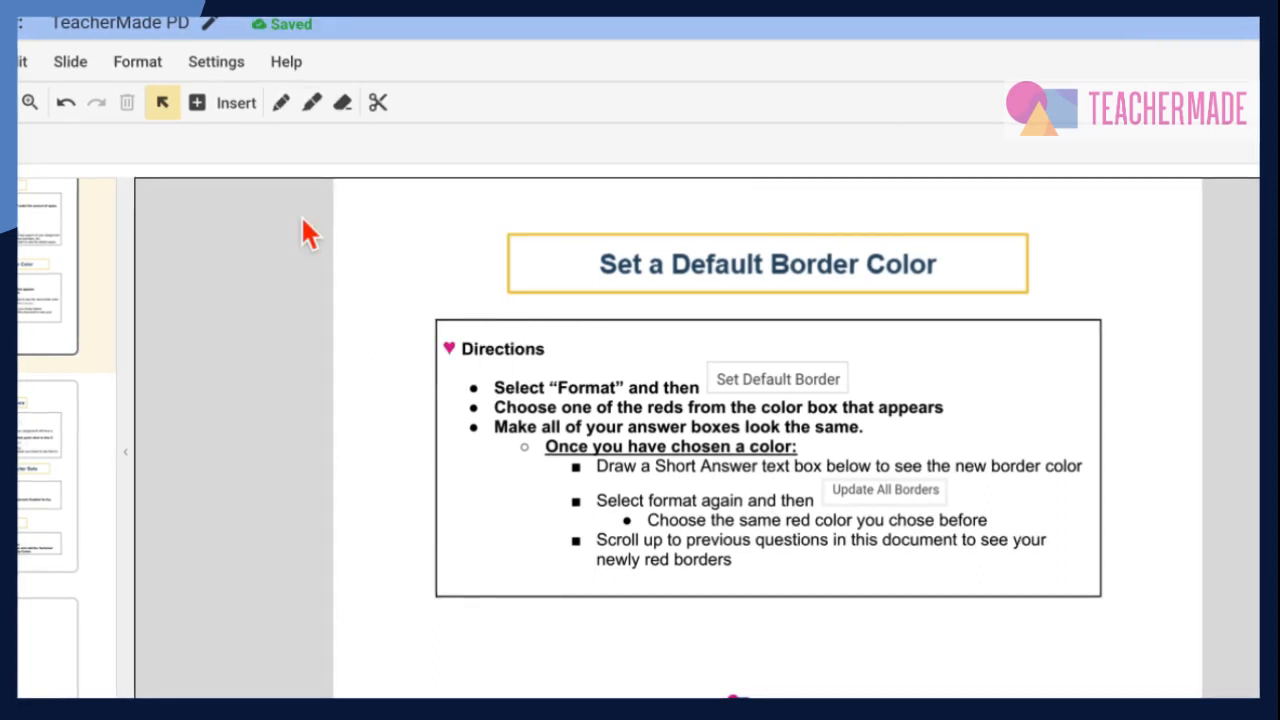
pyautogui.moveTo(358, 264)
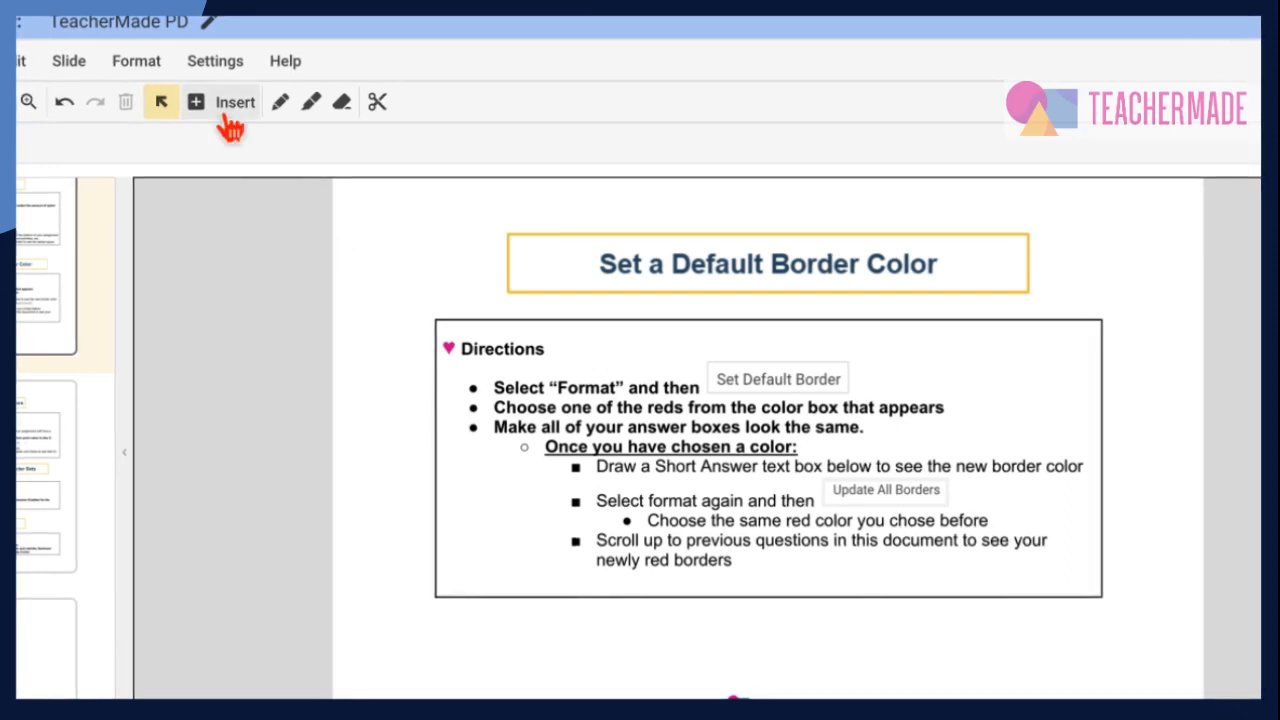
# - Reveal the Format menu's Set Default Border and Update All Borders options again
pyautogui.click(136, 60)
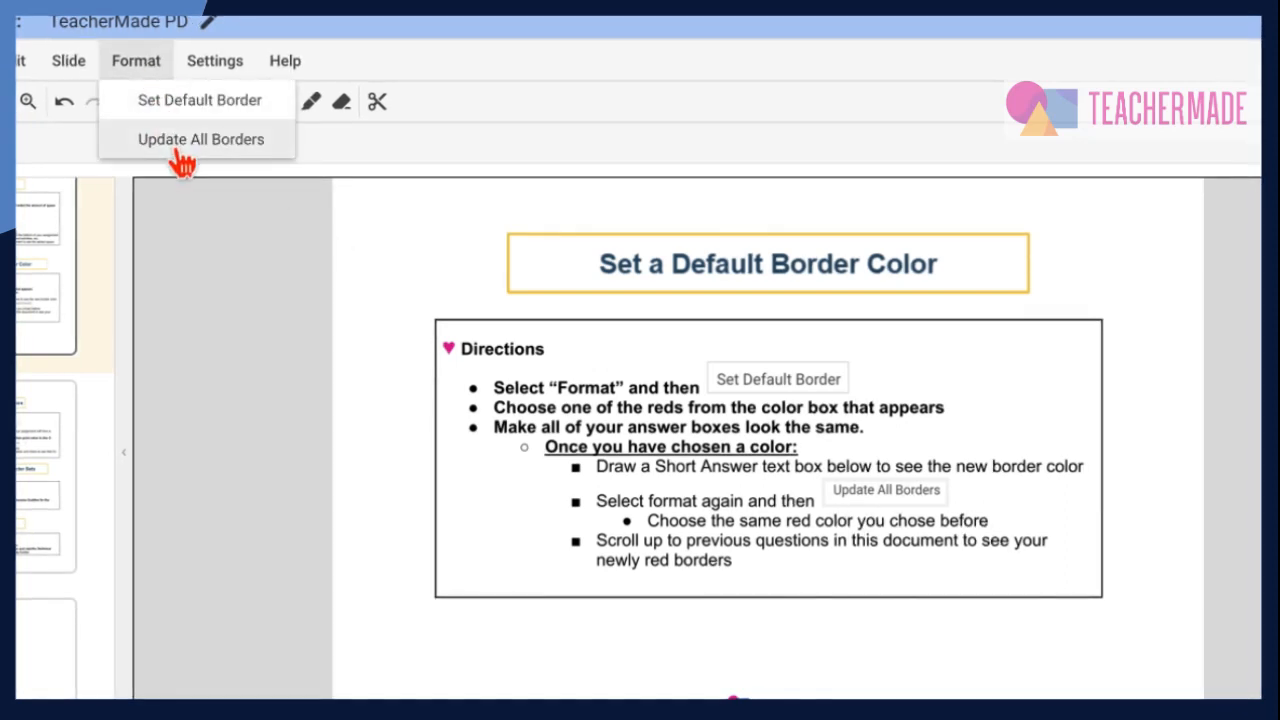